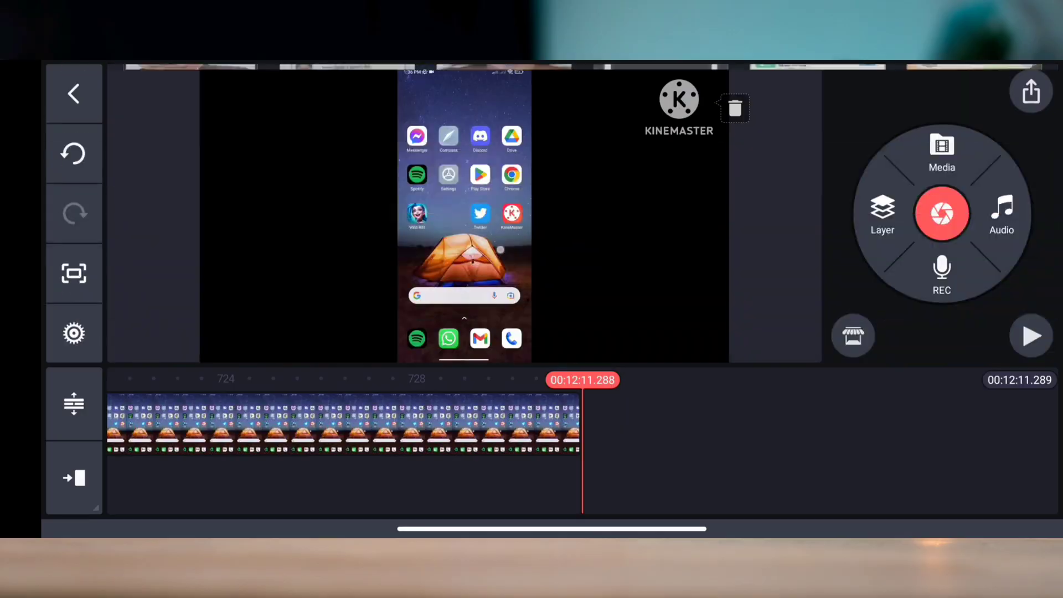
# - Check the project's export resolution and frame rate options, then go to the phone's home screen
pyautogui.click(1031, 91)
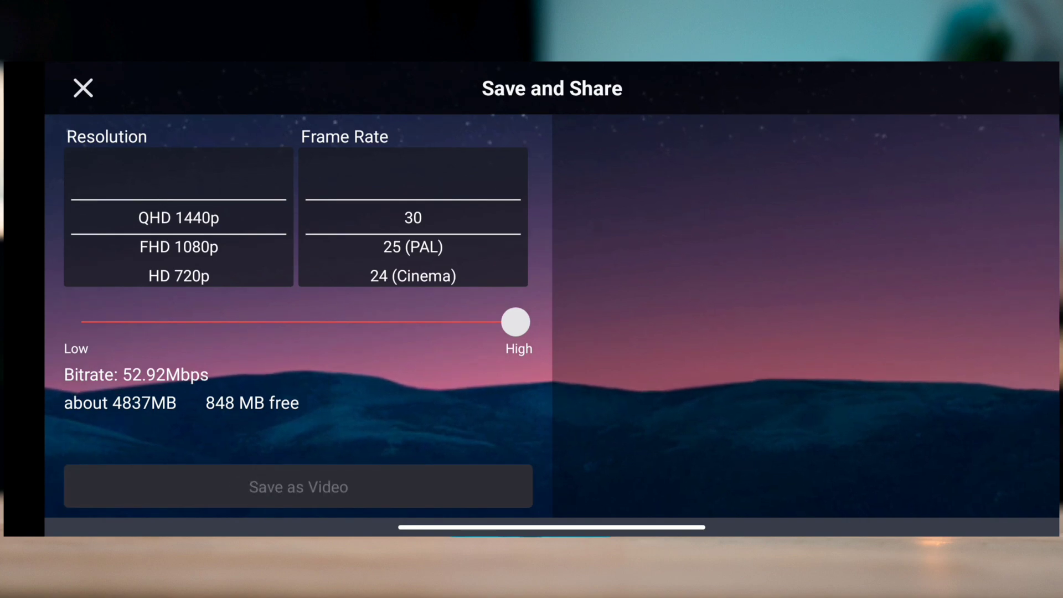
pyautogui.click(298, 486)
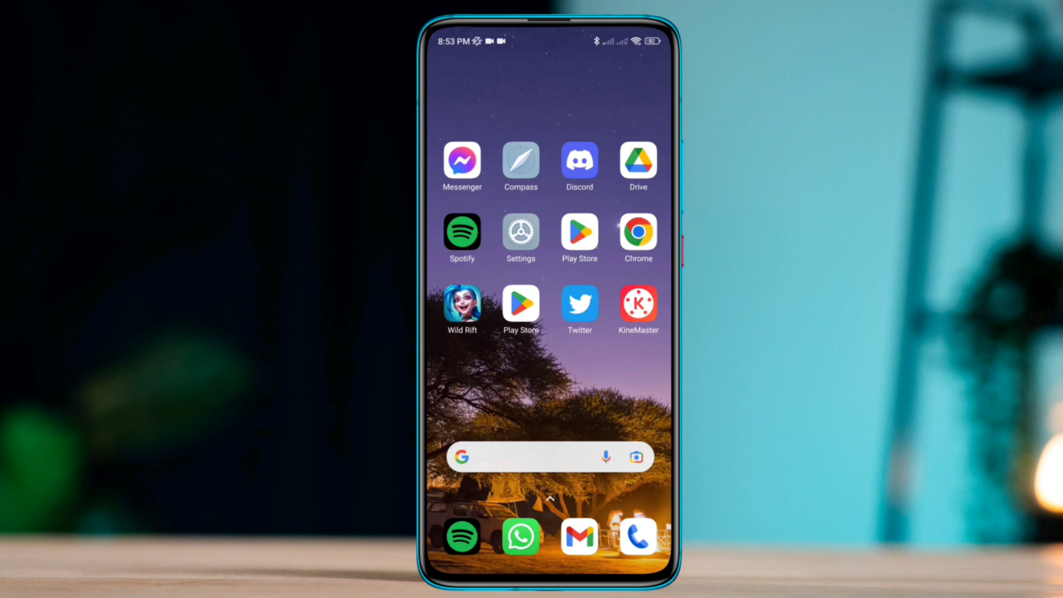
# - Switch on memory extension in Android Settings
pyautogui.click(519, 238)
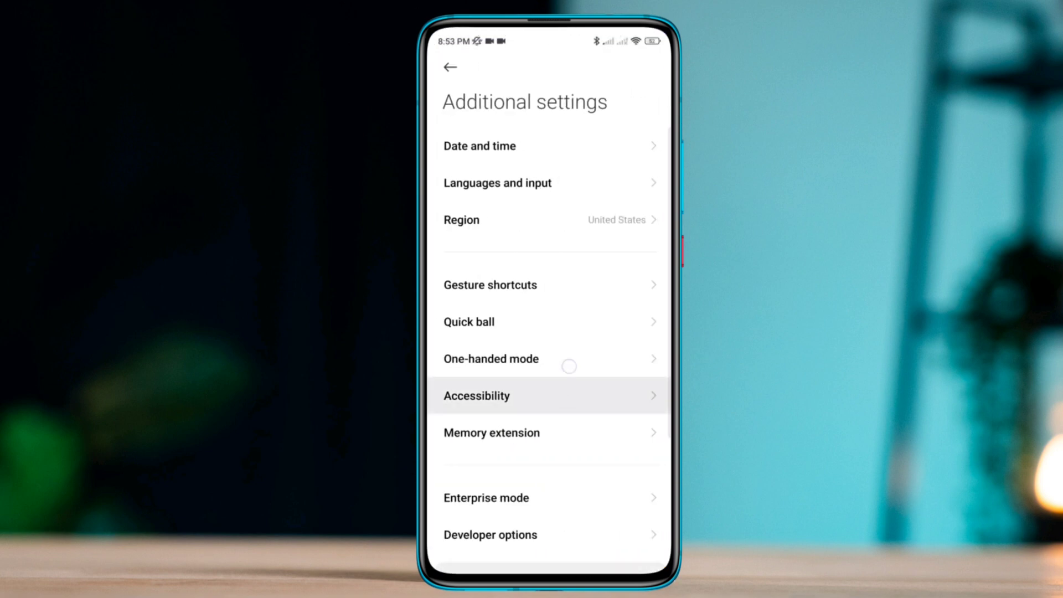
pyautogui.click(491, 432)
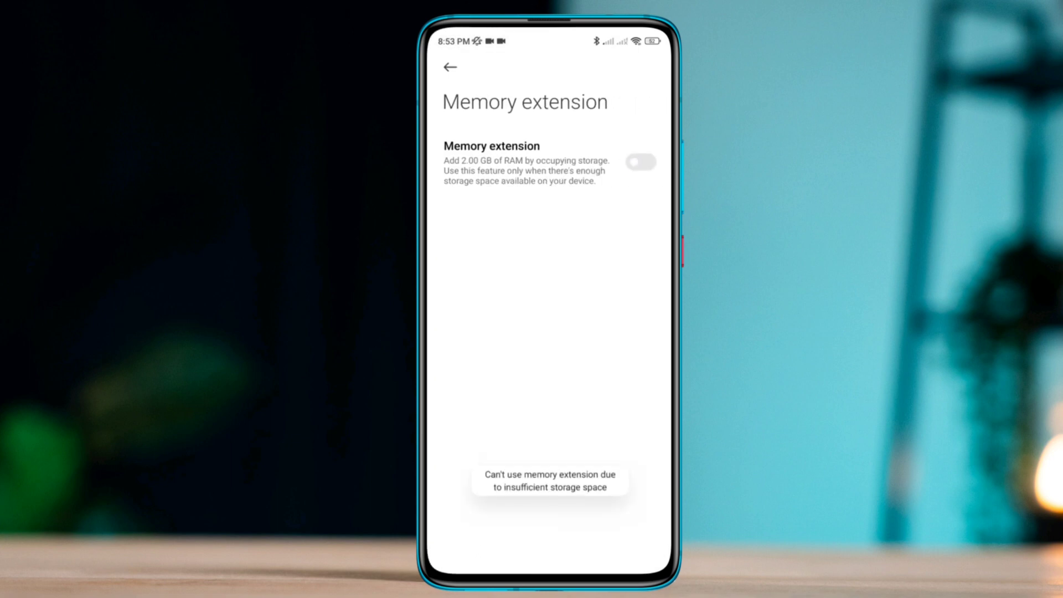
pyautogui.click(640, 161)
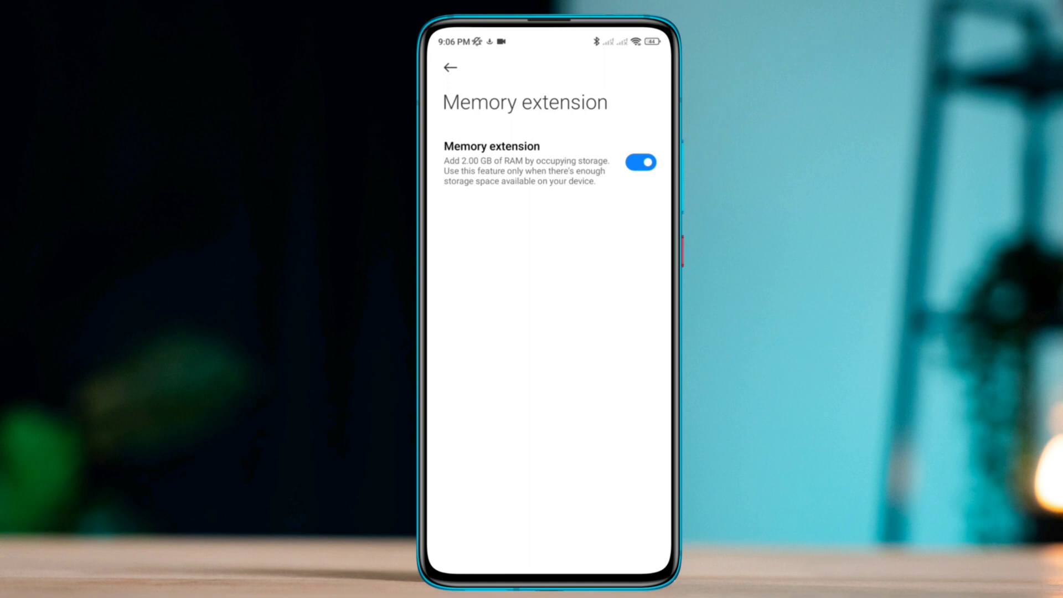
# - Go back, open Developer options and scroll down to graphics driver preferences
pyautogui.click(450, 67)
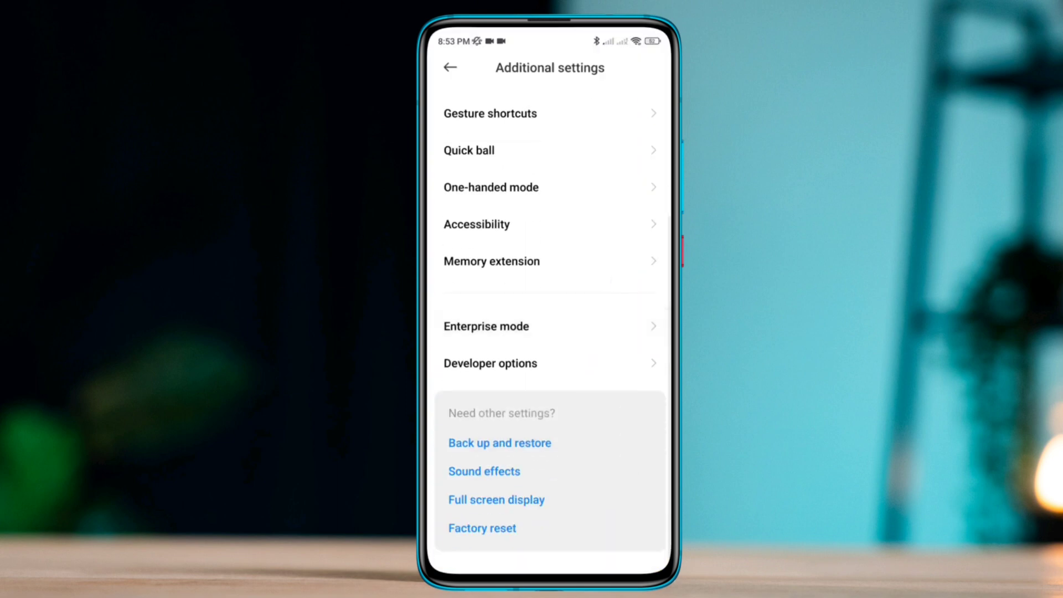
pyautogui.click(490, 362)
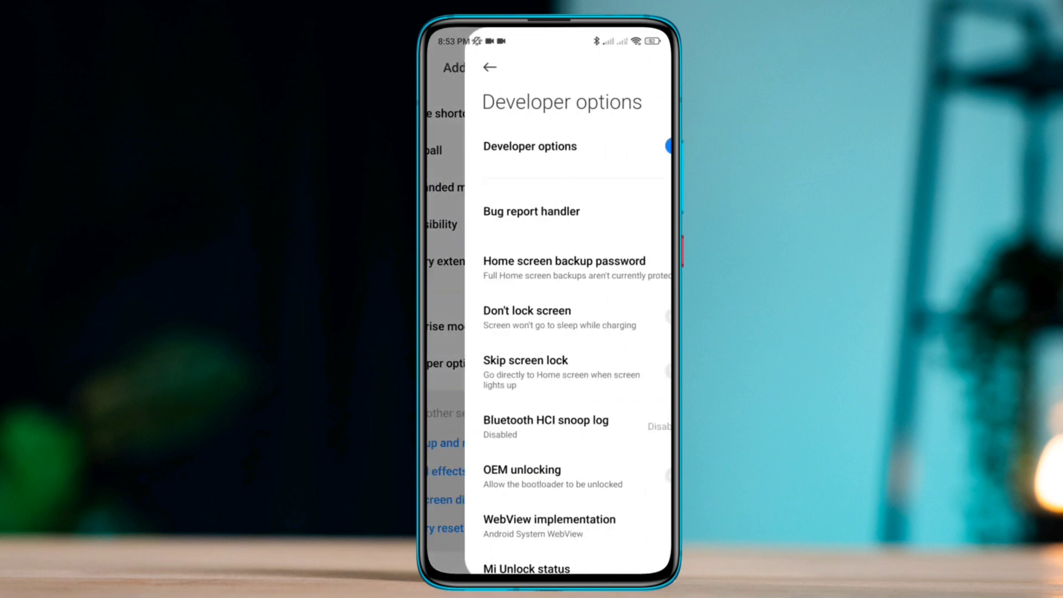
pyautogui.scroll(-3)
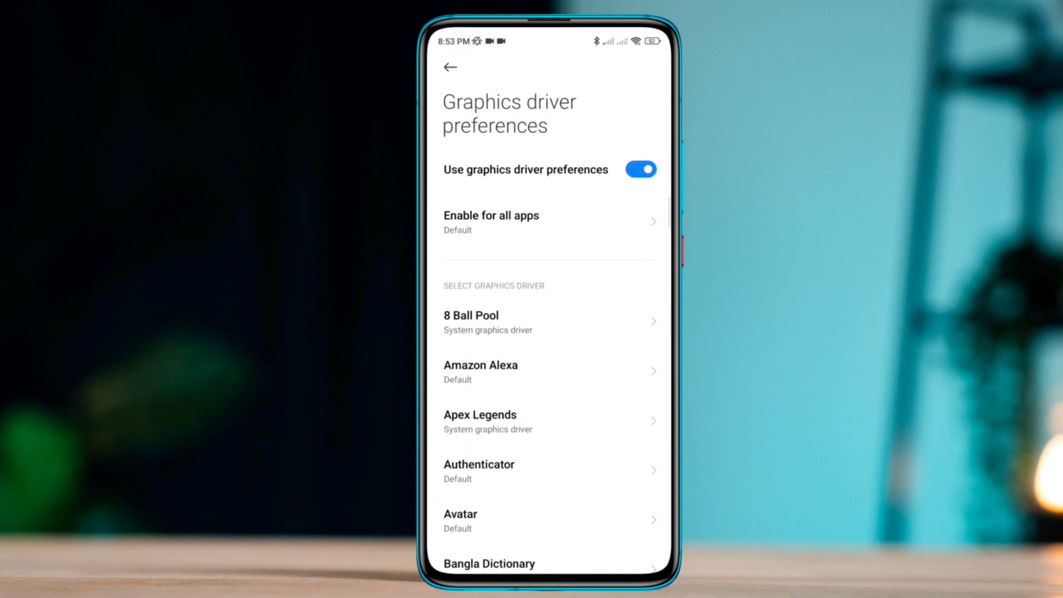
pyautogui.scroll(-3)
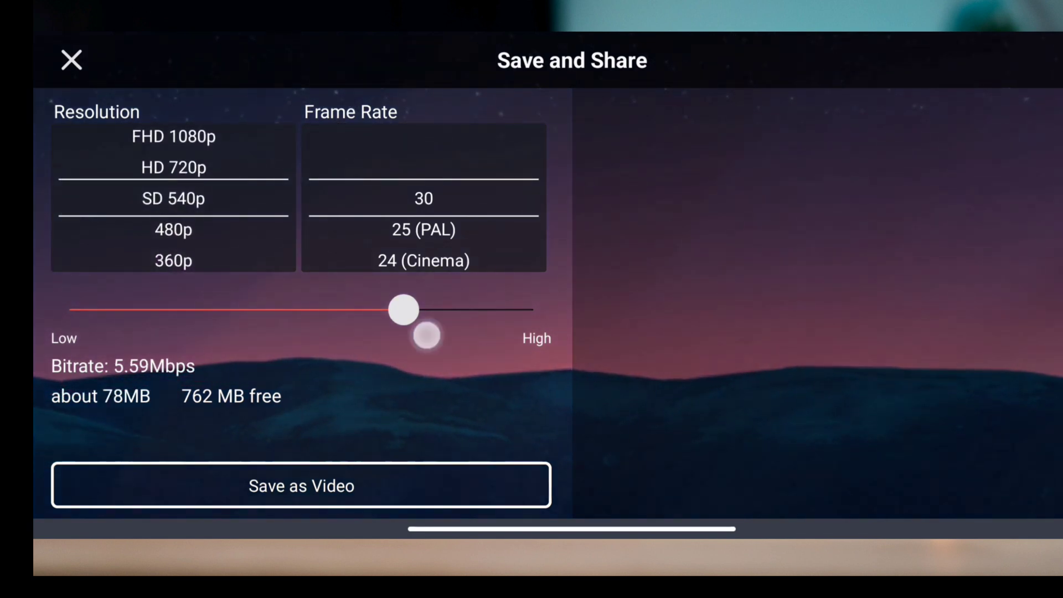
# - Drag the export bitrate slider down to a mid-range 5.59Mbps
pyautogui.moveTo(405, 309); pyautogui.dragTo(253, 309)
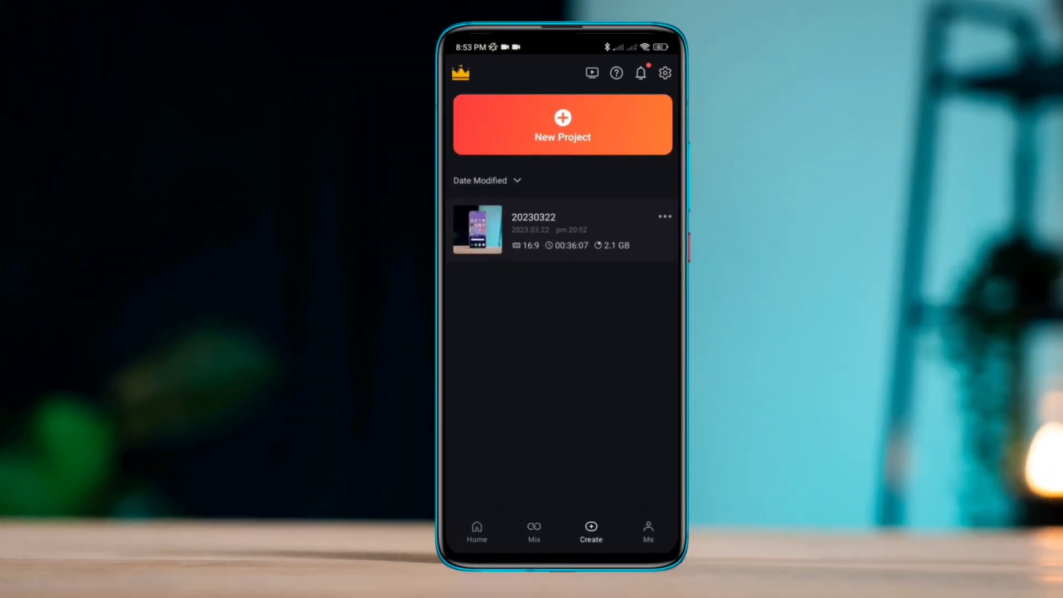
# - Leave KineMaster's project list for the Android home screen
pyautogui.click(664, 72)
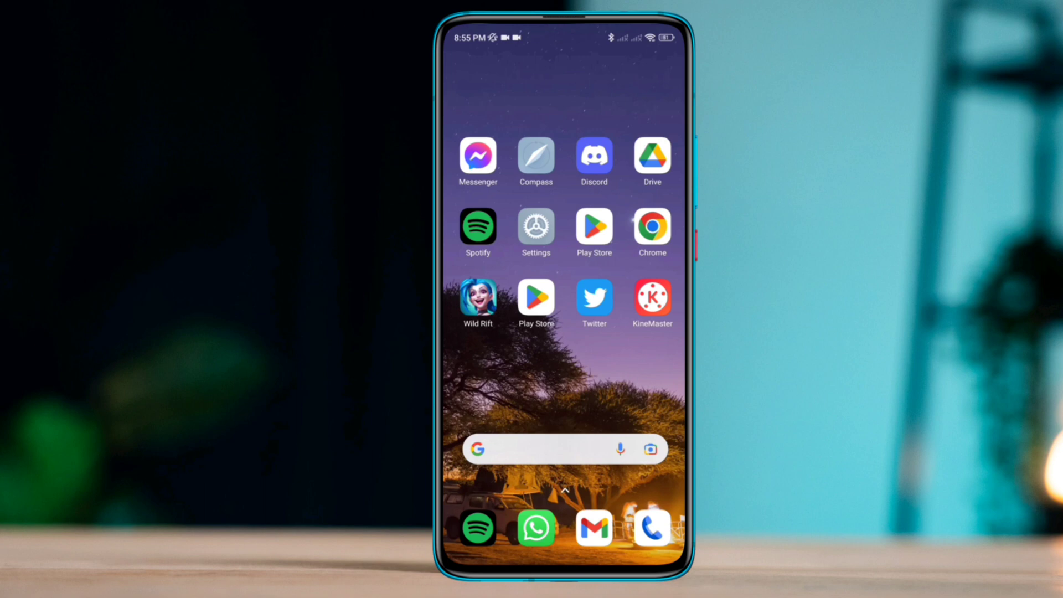
# - From KineMaster's App info, clear all app data and confirm with OK
pyautogui.click(592, 233)
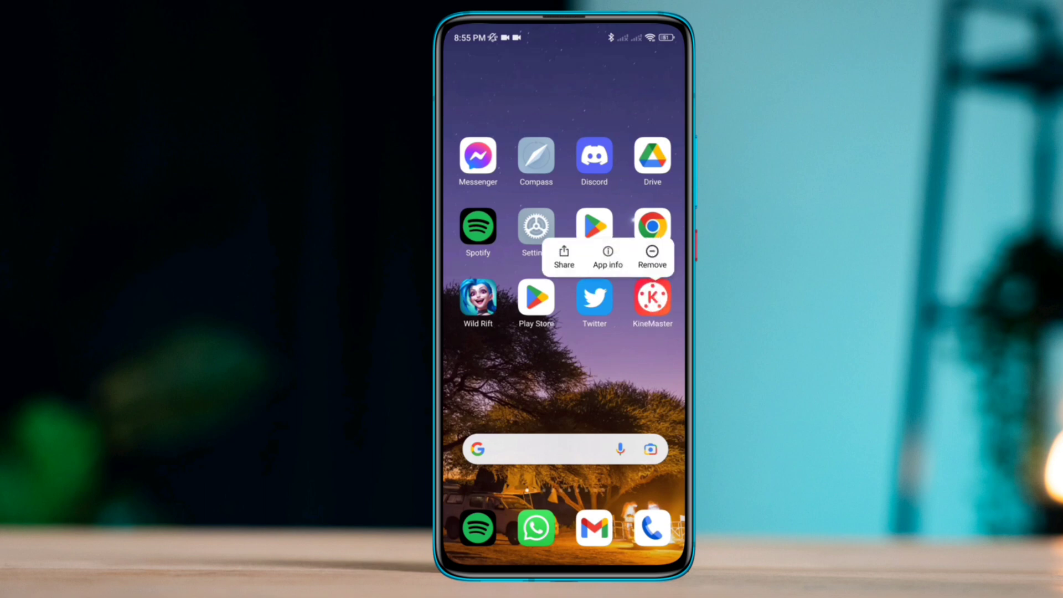
pyautogui.click(607, 263)
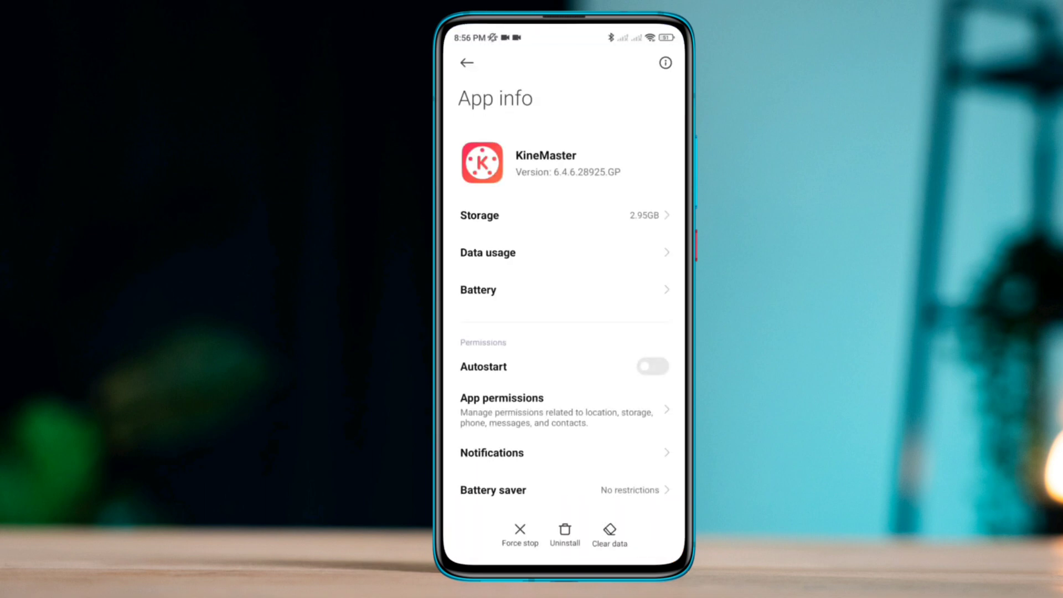
pyautogui.click(609, 533)
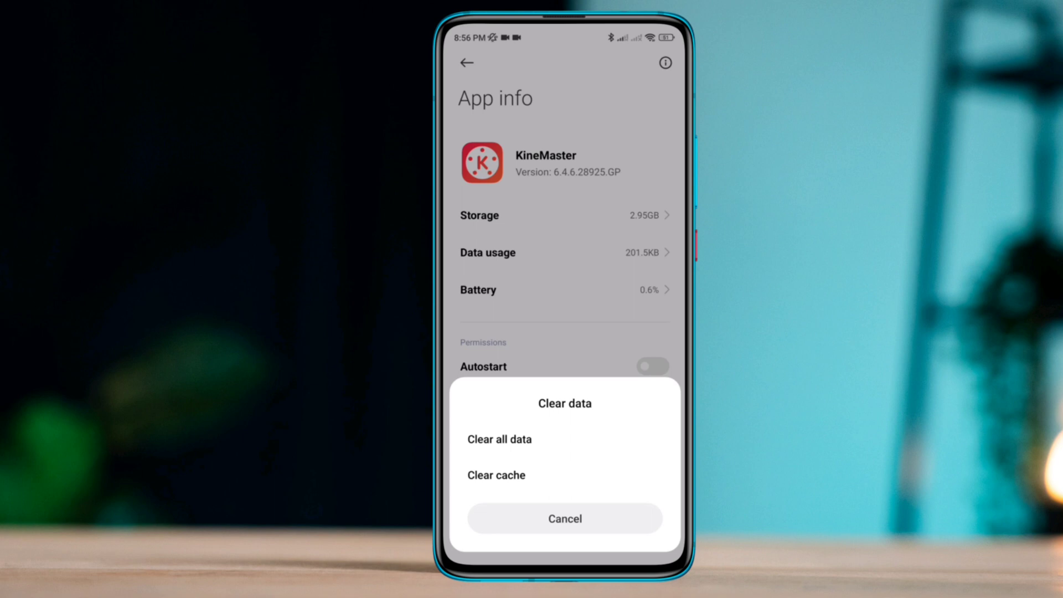
pyautogui.click(498, 438)
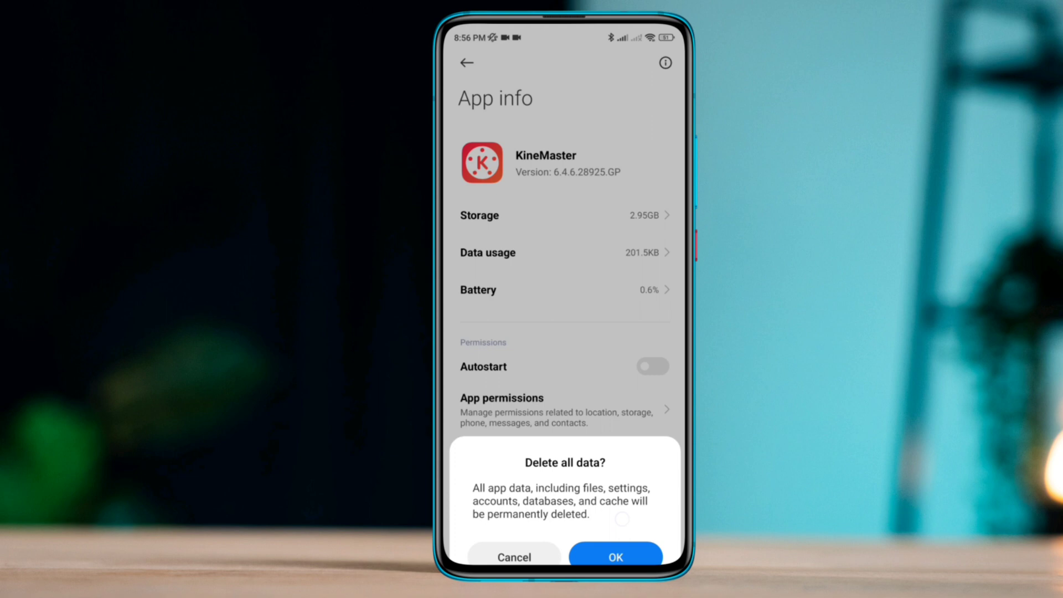
pyautogui.click(614, 556)
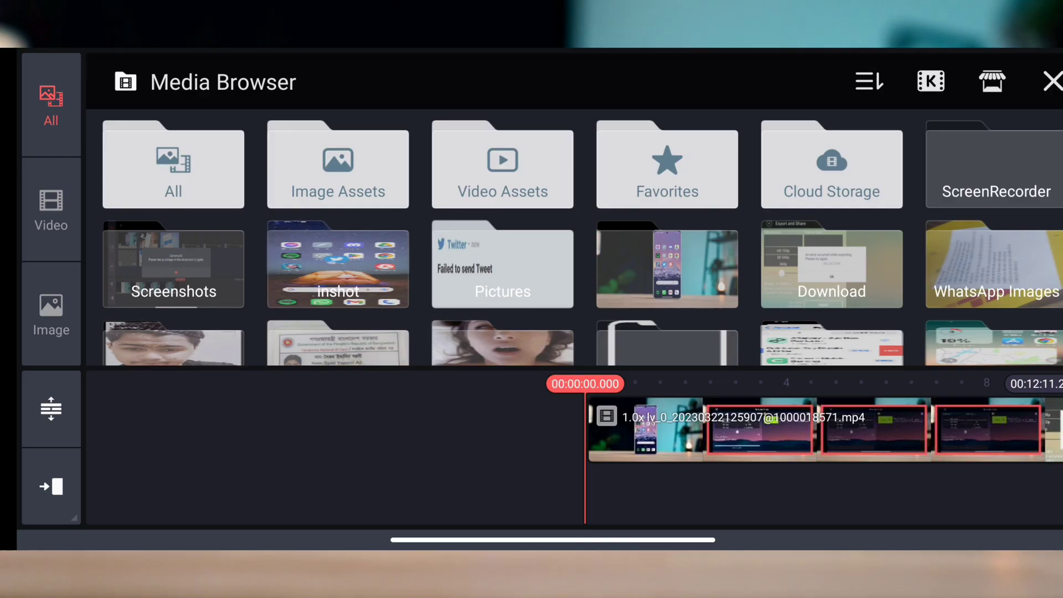
# - Open a media folder in the Media Browser to list its video clips
pyautogui.click(172, 165)
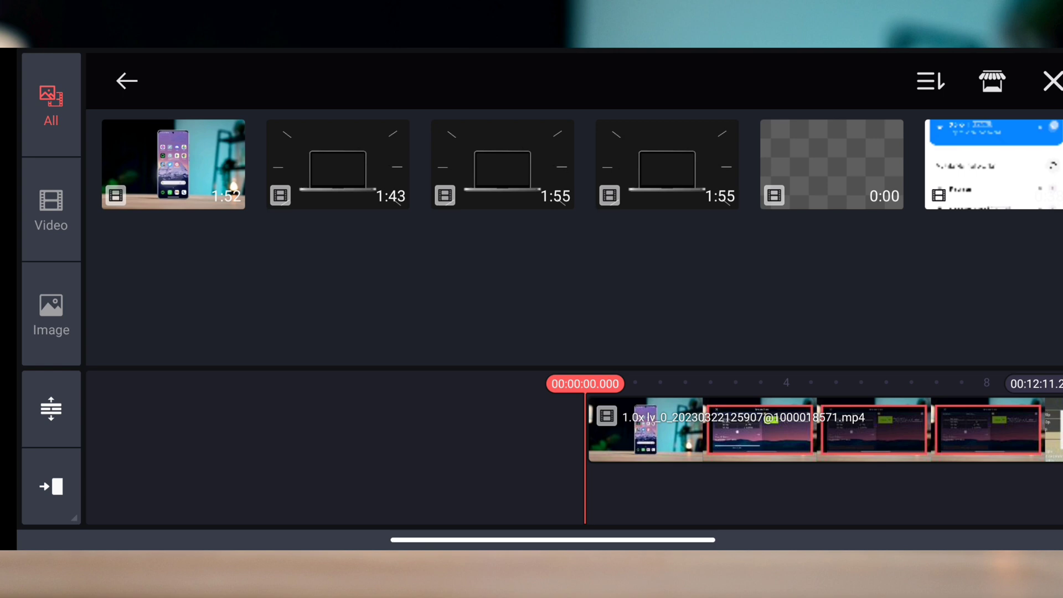